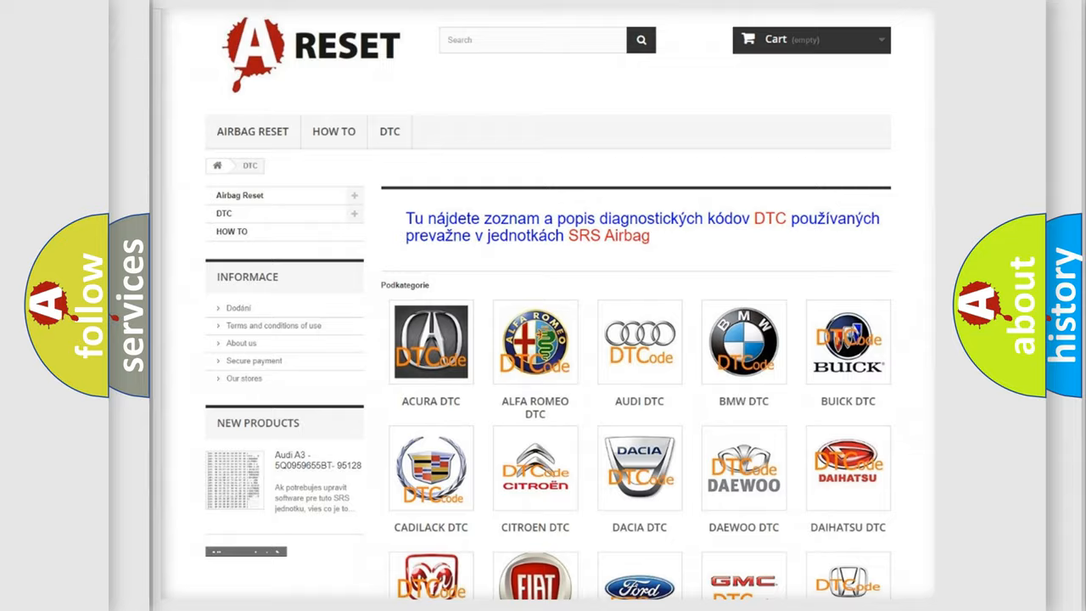
Step: Scroll the DTC brand grid down until the Saturn DTC logo is visible
scroll("down", 3)
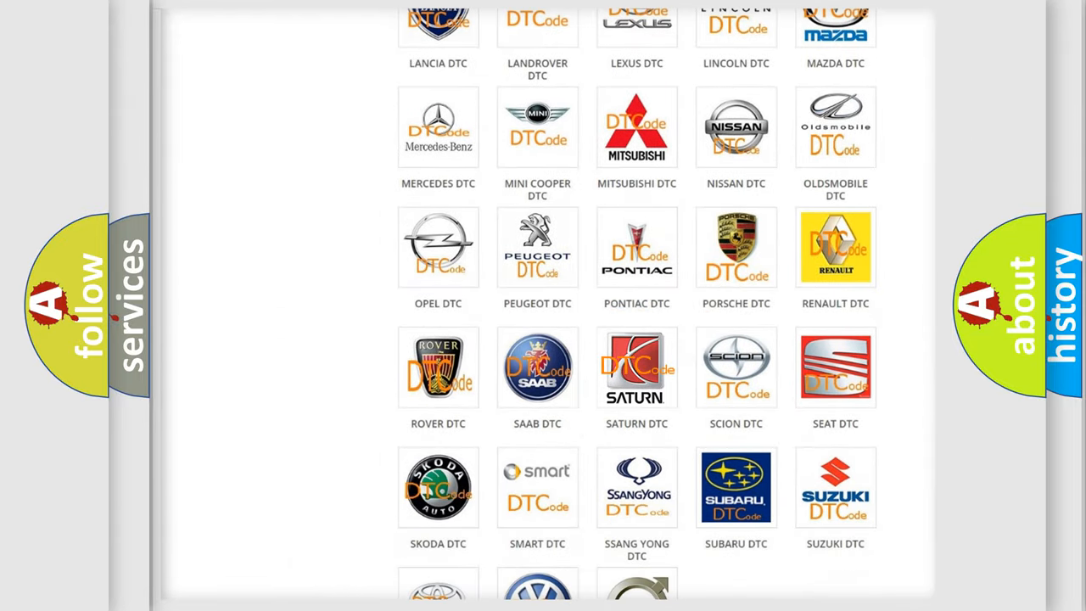
Step: Go to the Saturn DTC page and skim its trouble-code list from 14 through the B129 series
left_click(636, 366)
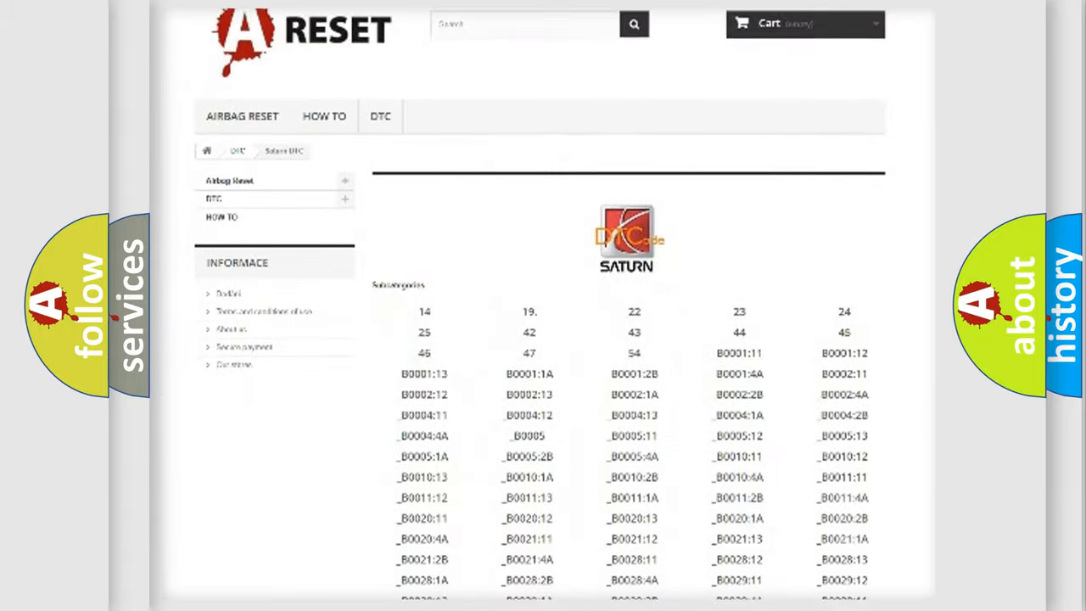
scroll("down", 3)
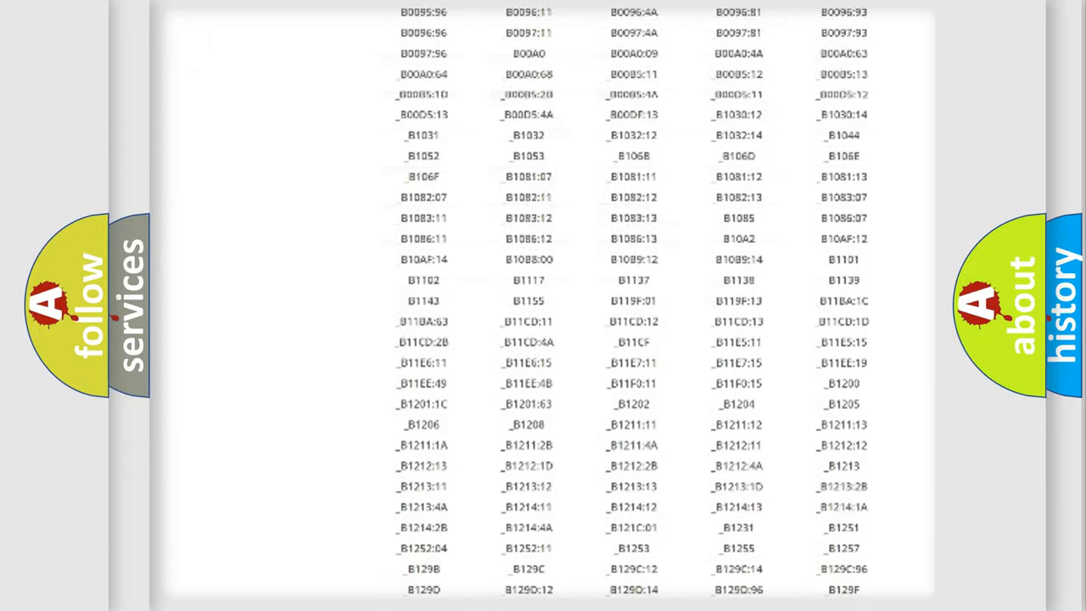
scroll("up", 3)
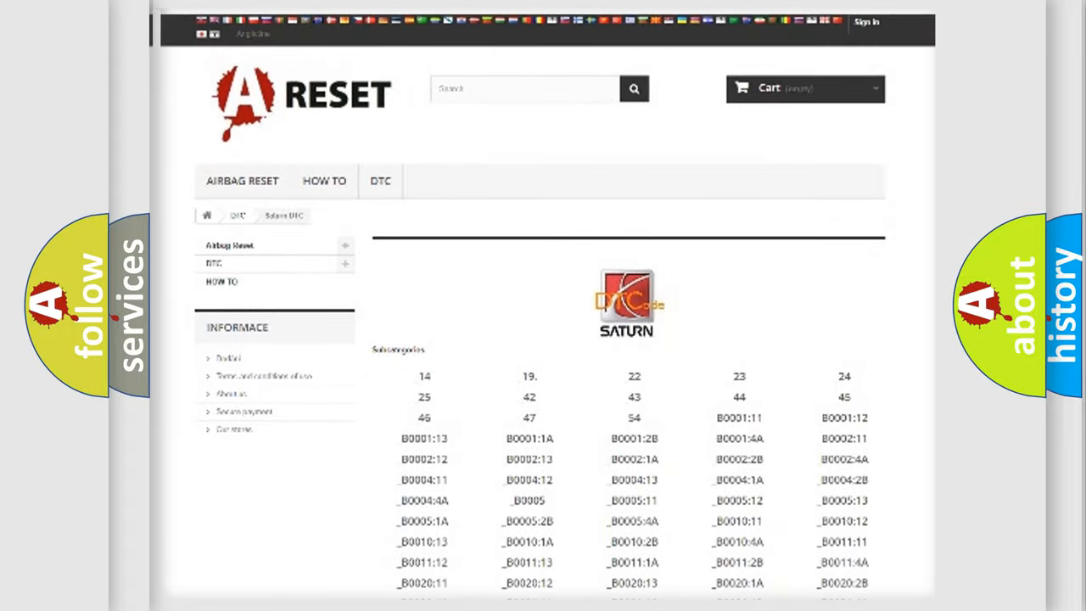